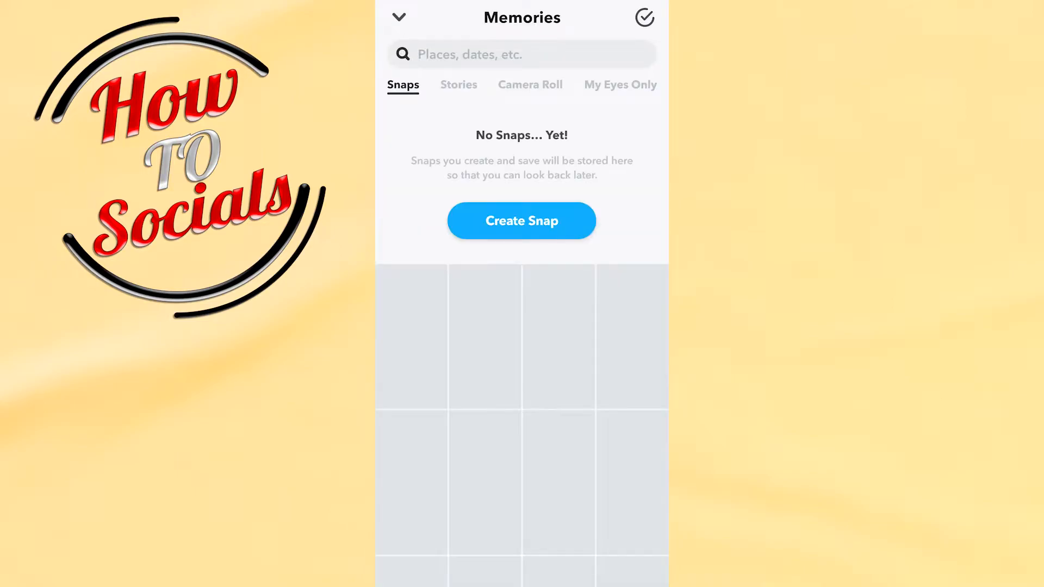
Capture a completely blank black snap from the Memories Create Snap camera
{"action": "left_click", "coordinate": [398, 16]}
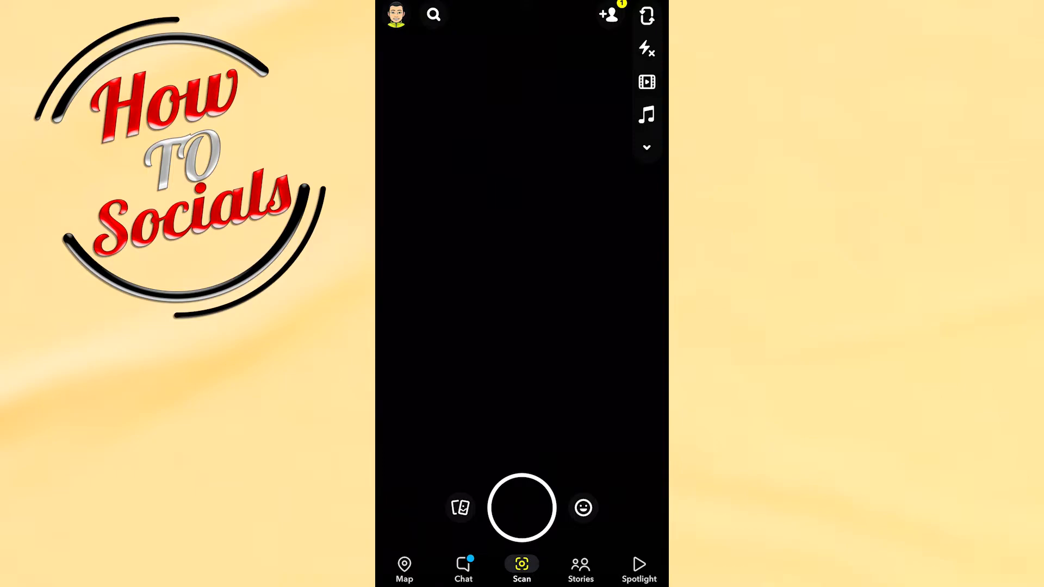
{"action": "left_click", "coordinate": [521, 507]}
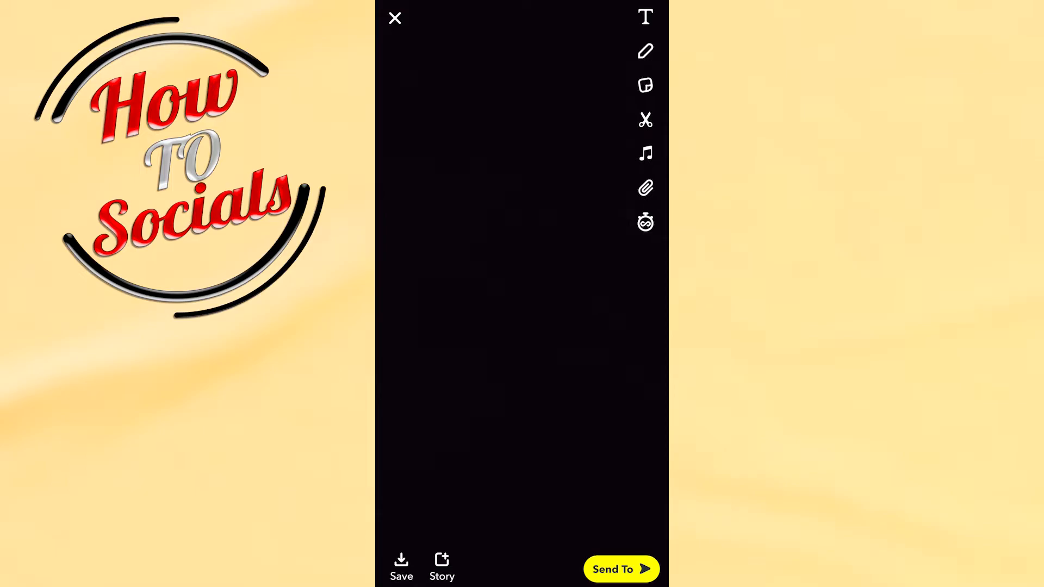
Place a thumbs-up/thumbs-down poll sticker and begin entering its question
{"action": "left_click", "coordinate": [644, 85]}
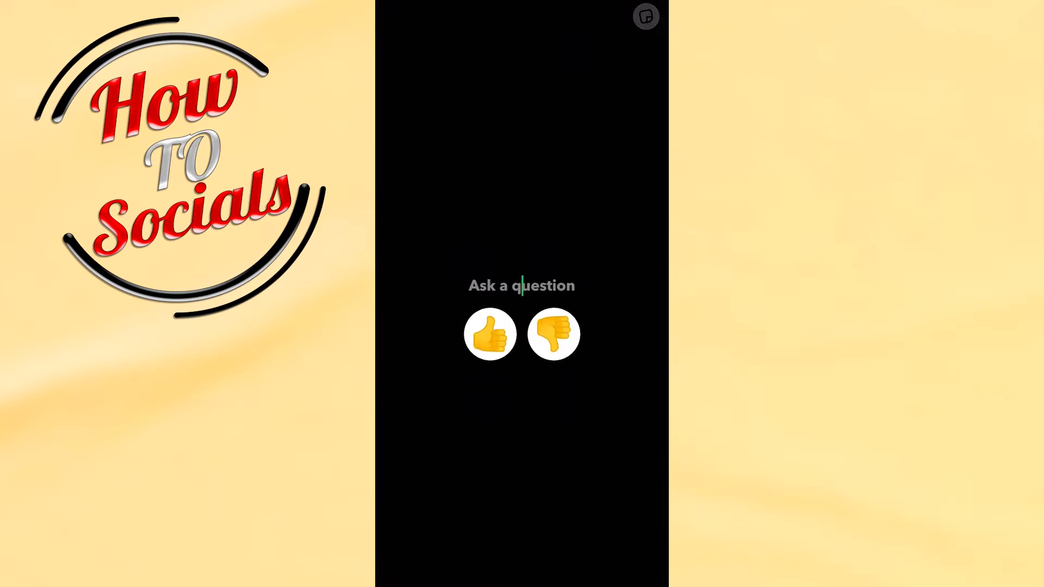
{"action": "left_click", "coordinate": [520, 285]}
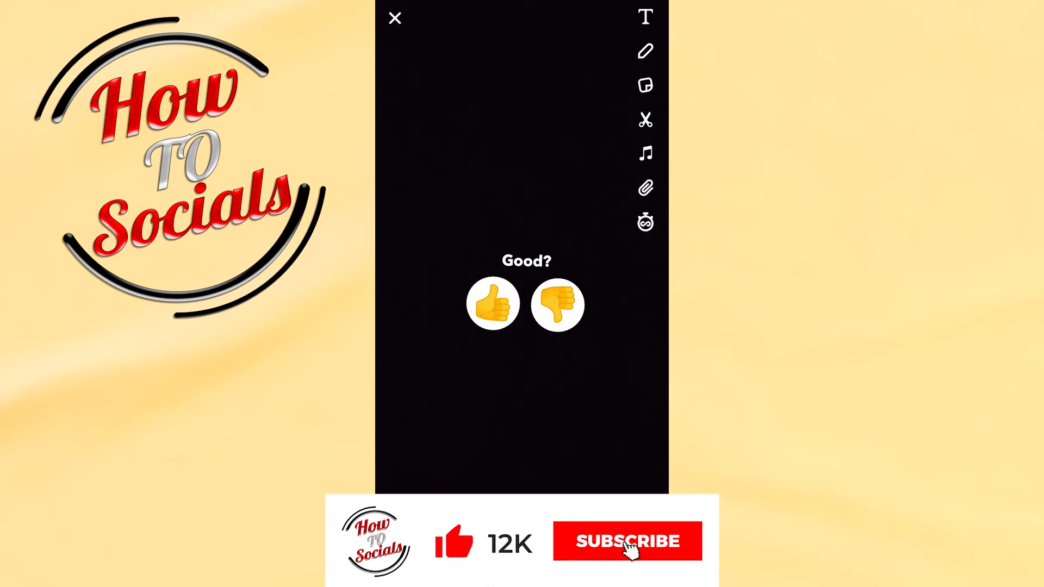
Finish the poll question 'Good?' by tapping outside the field
{"action": "left_click", "coordinate": [627, 540]}
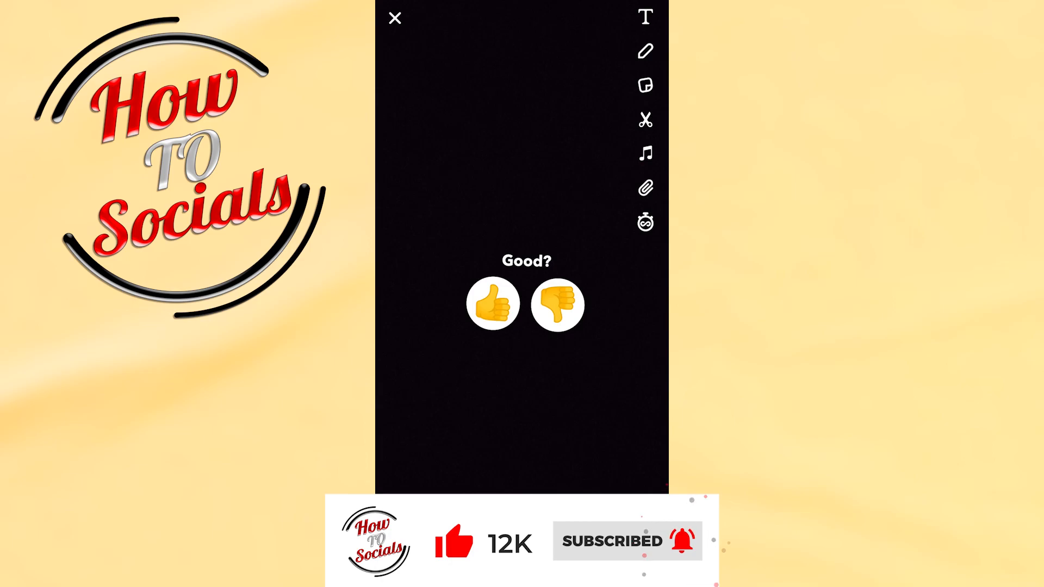